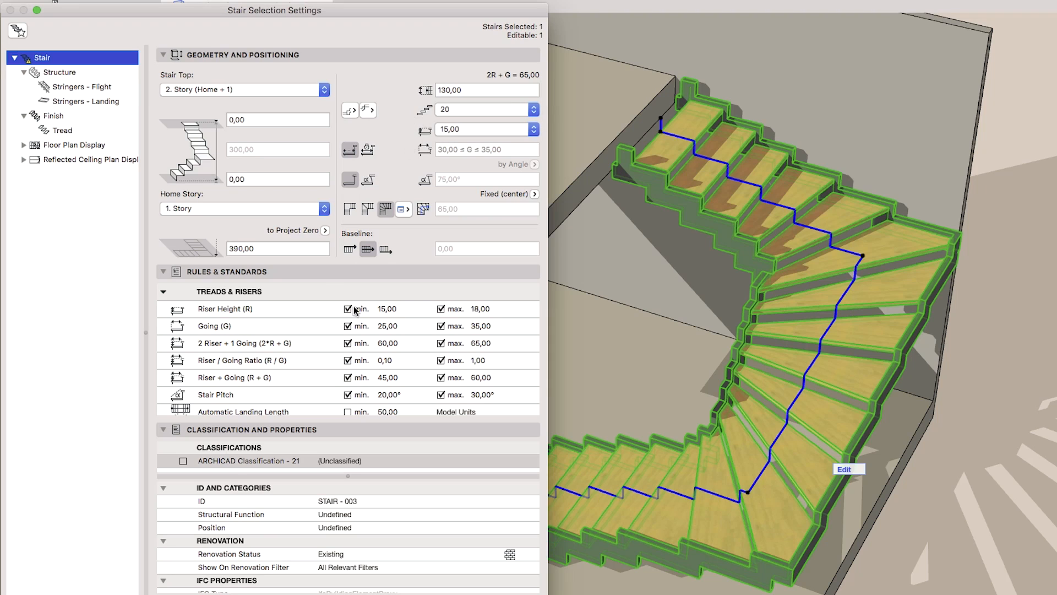
pyautogui.click(215, 326)
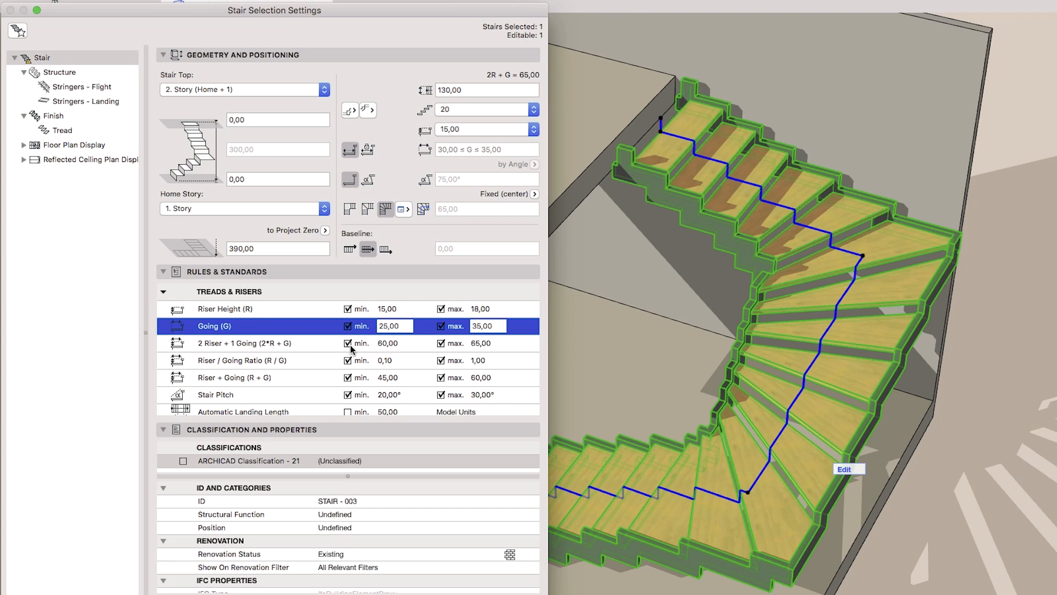
pyautogui.scroll(-3)
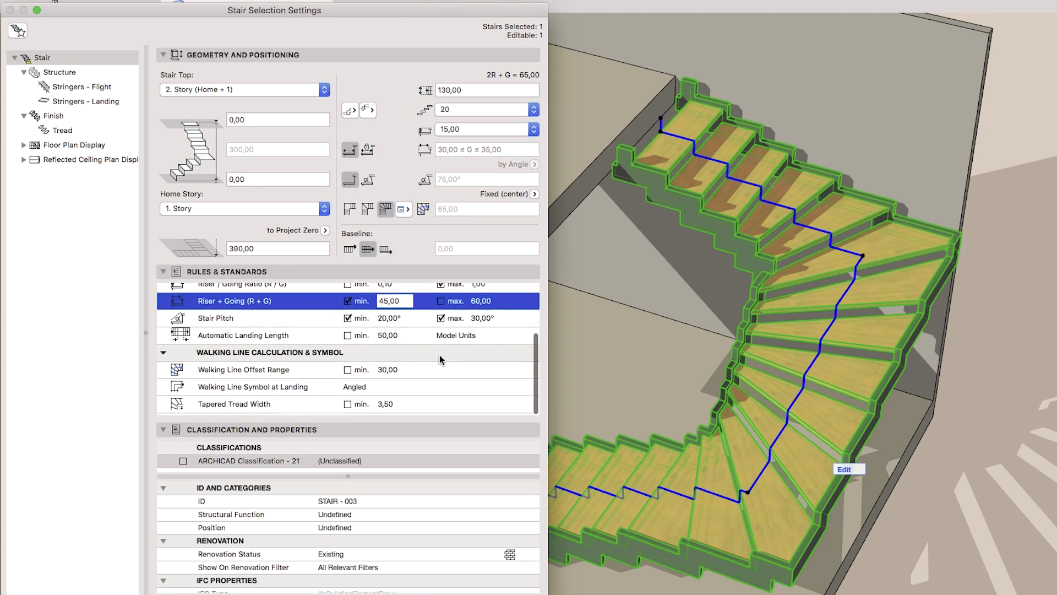